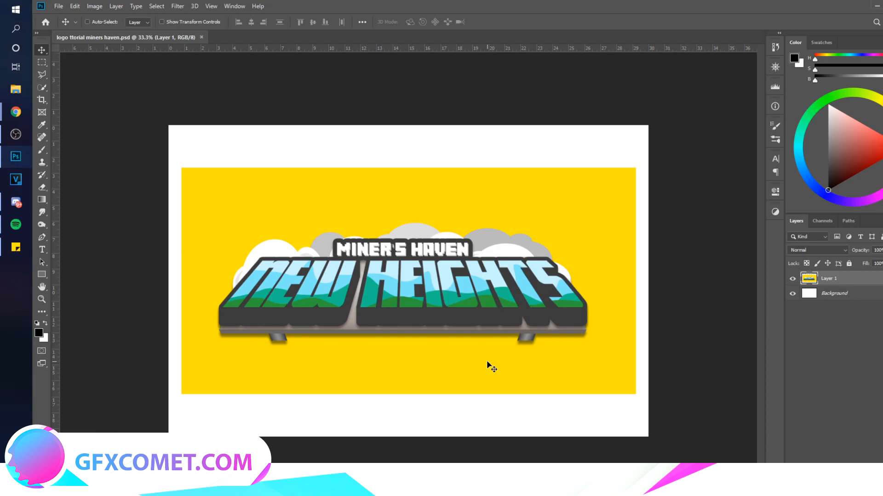
mouse_move(369, 210)
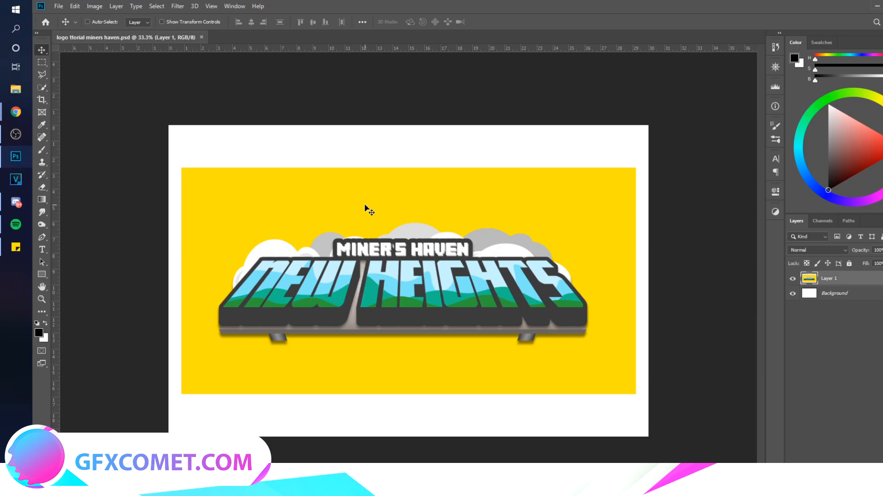
mouse_move(393, 297)
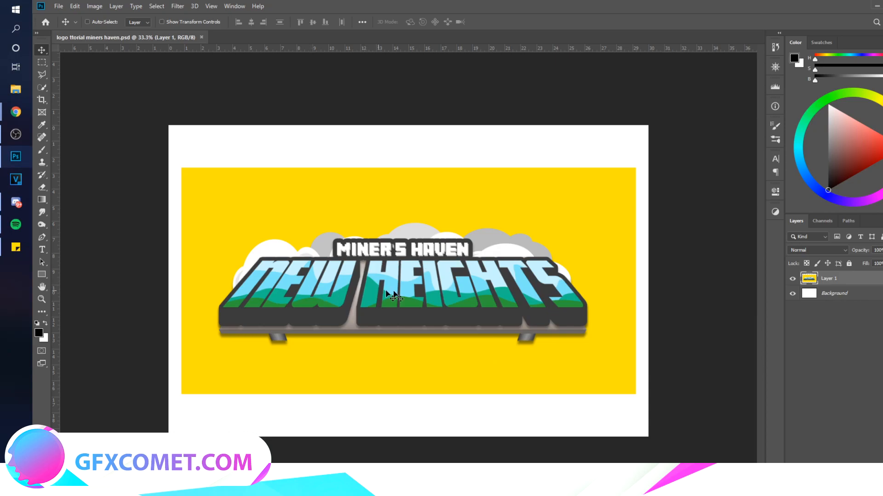
mouse_move(431, 297)
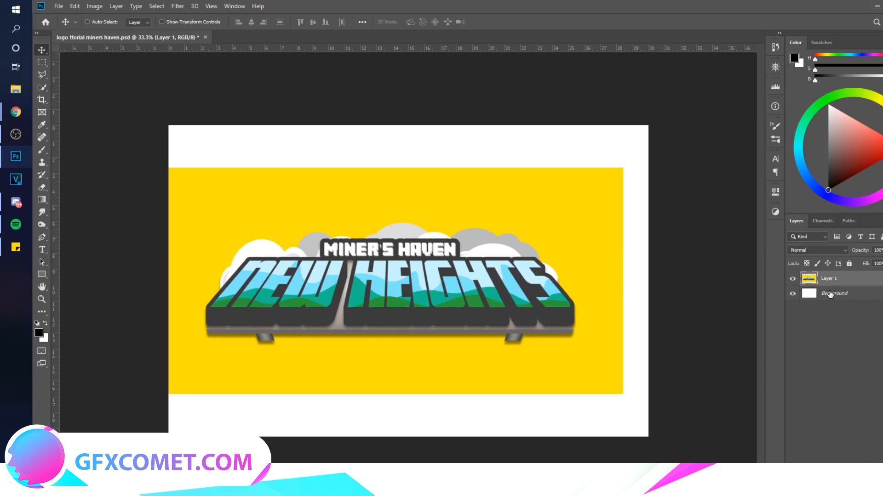
Fill the Background layer with the logo's yellow so the whole canvas is yellow
click(41, 125)
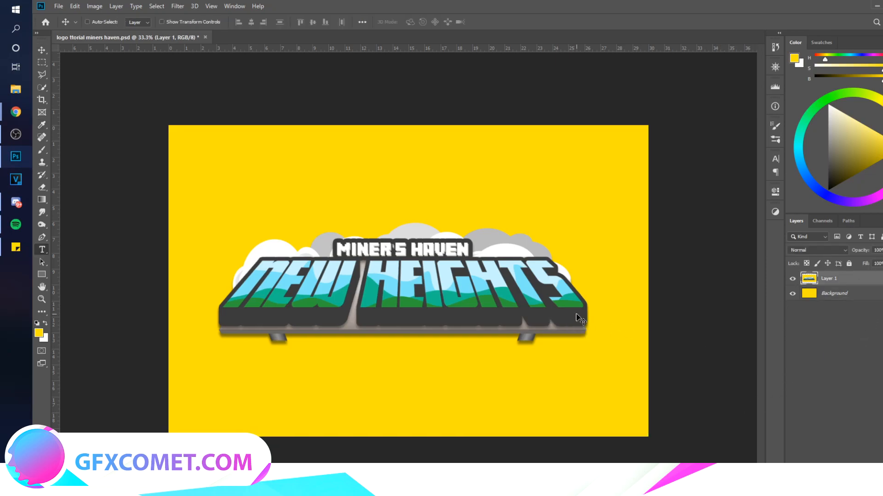
Add a ROBLOX VISUALS title in 8BIT WONDER pixel font above the logo
click(42, 250)
text(ROBLOX VISUALS)
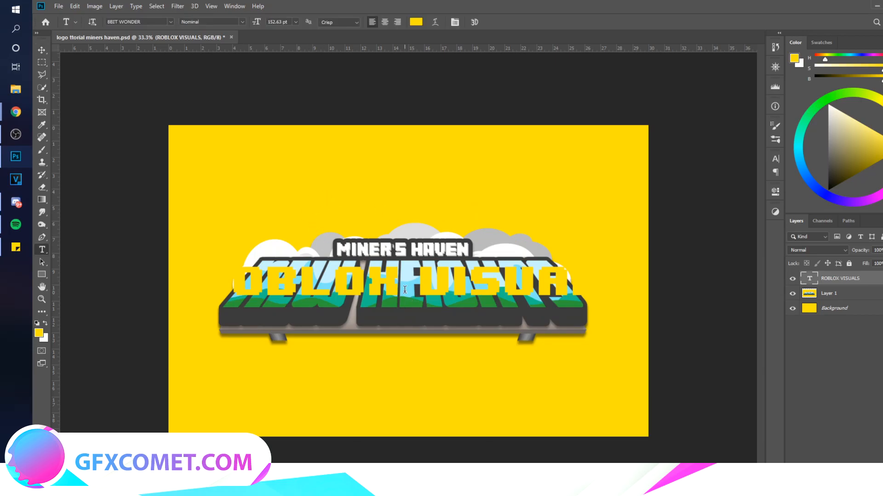
click(416, 22)
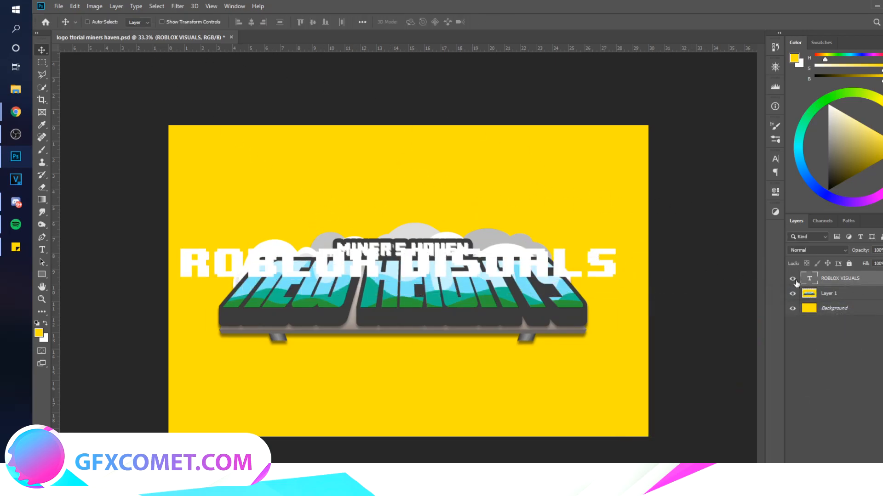
click(792, 293)
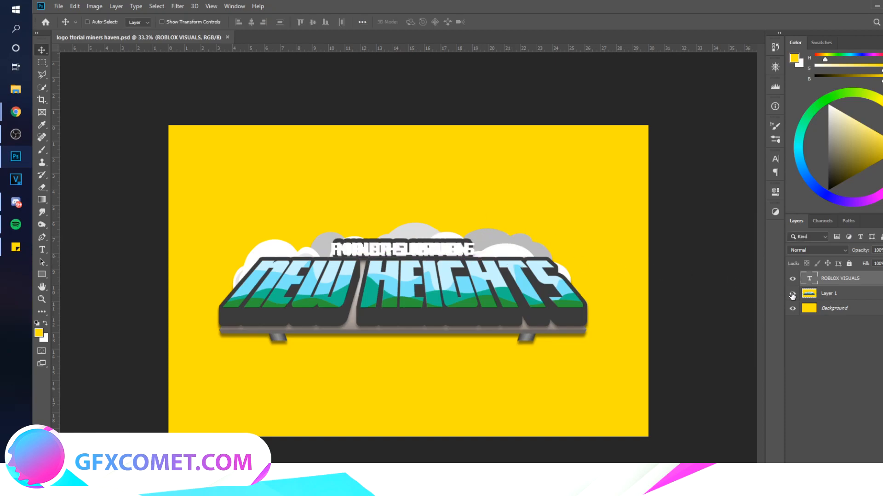
Hide the original artwork and colour the duplicated title light grey
click(792, 293)
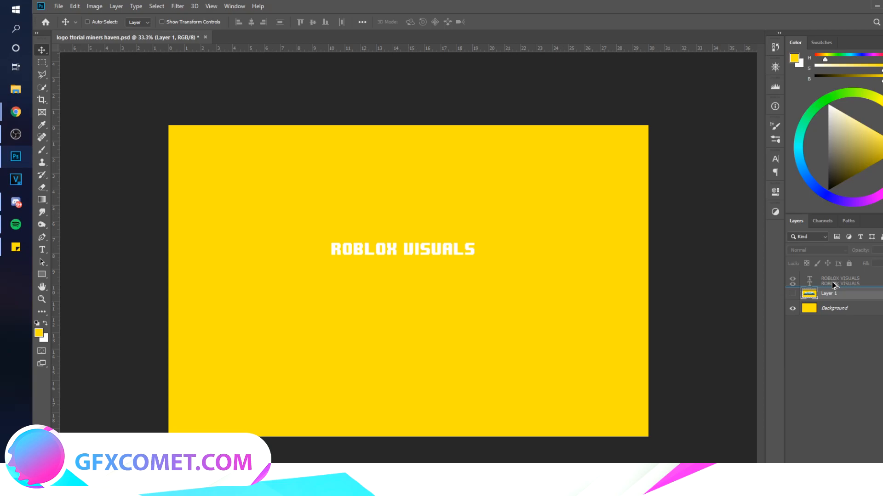
click(415, 22)
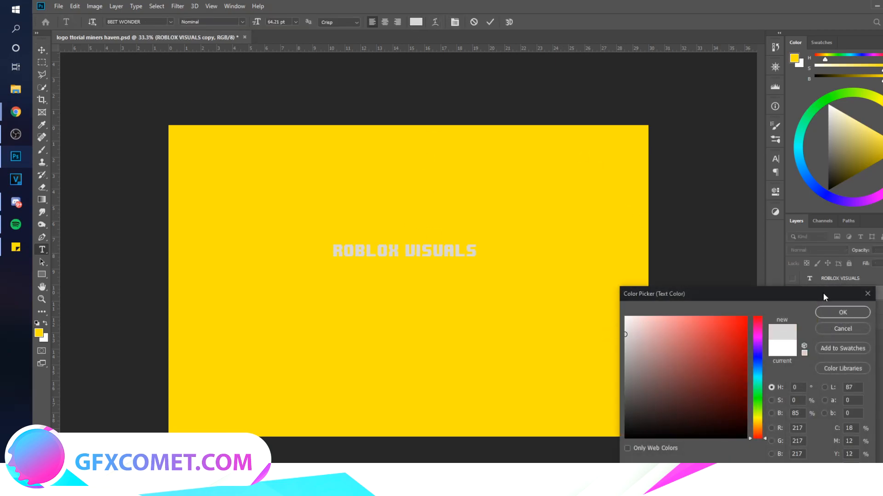
click(842, 312)
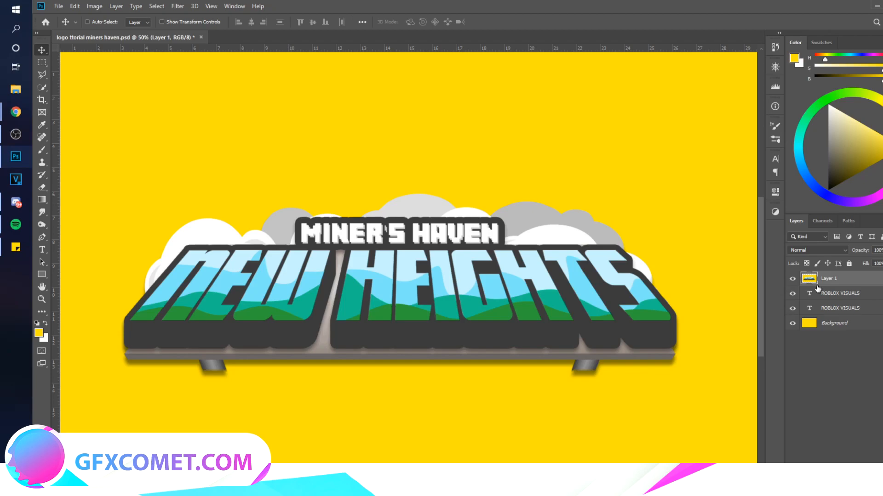
mouse_move(287, 291)
text(TUTORIAL)
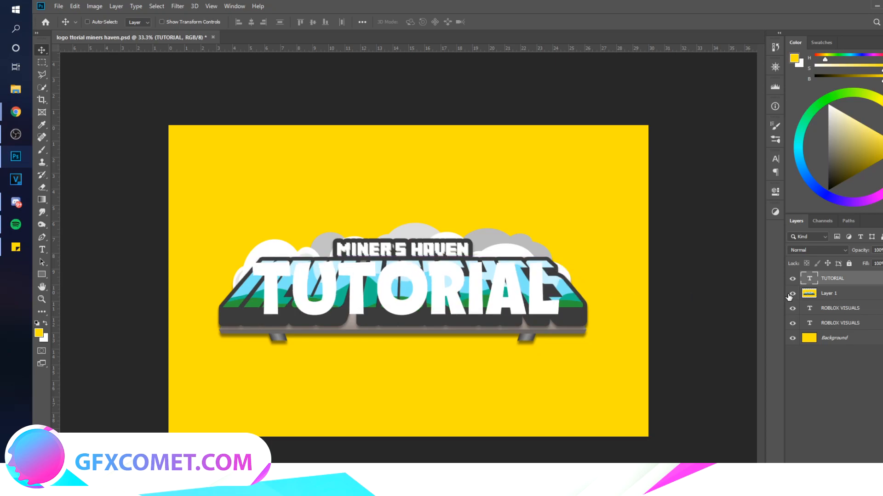
Widen the TUTORIAL copy's base with perspective and give it a light blue overlay
click(792, 293)
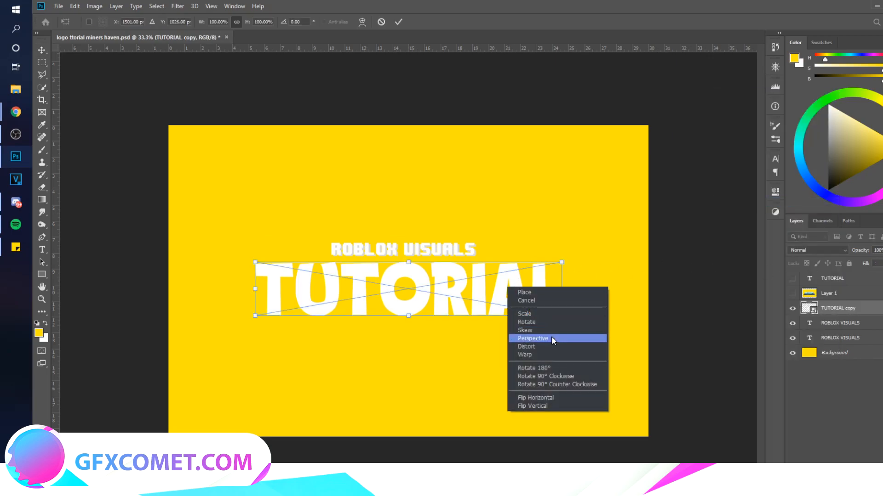
click(532, 338)
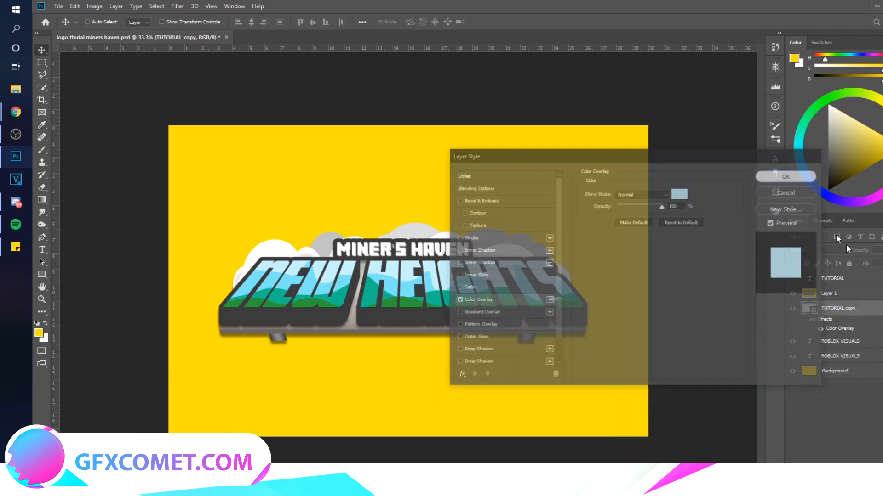
Confirm the light blue overlay and fill a duplicated Background dark behind the text
click(785, 176)
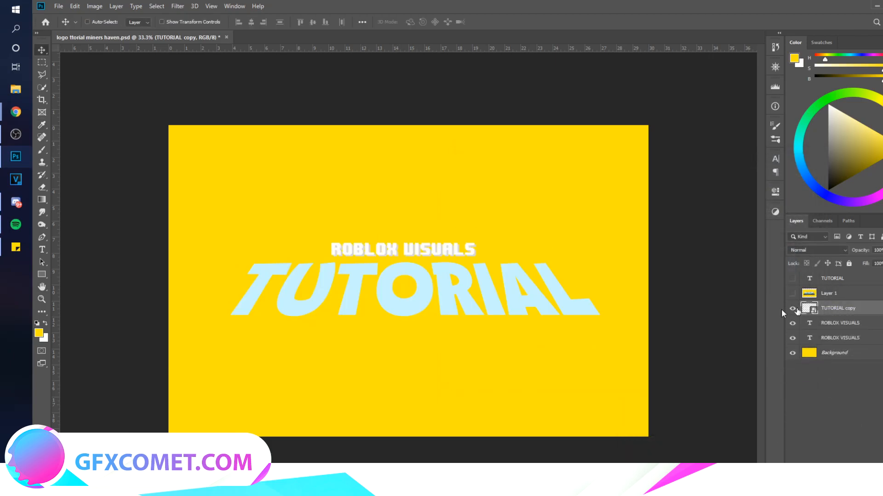
click(38, 333)
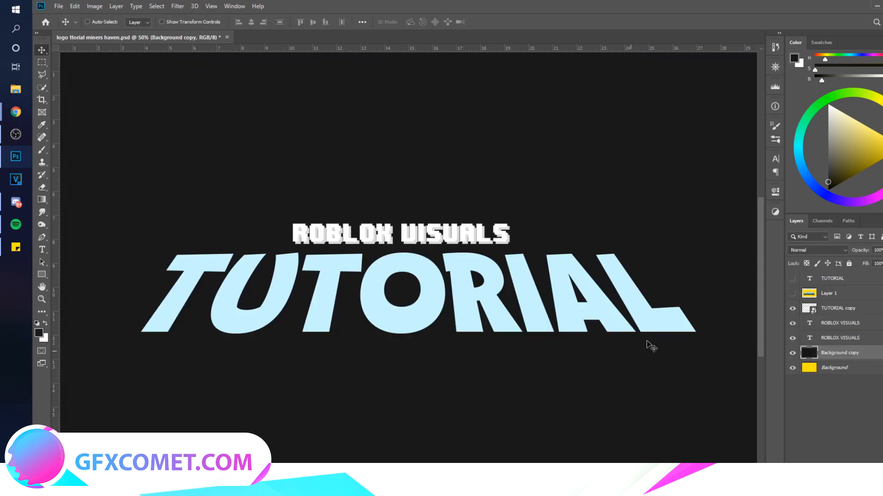
click(792, 338)
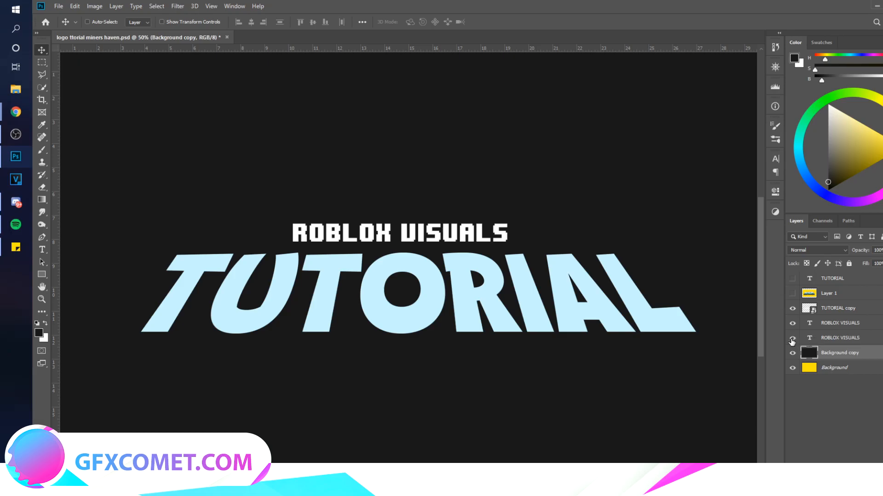
click(839, 337)
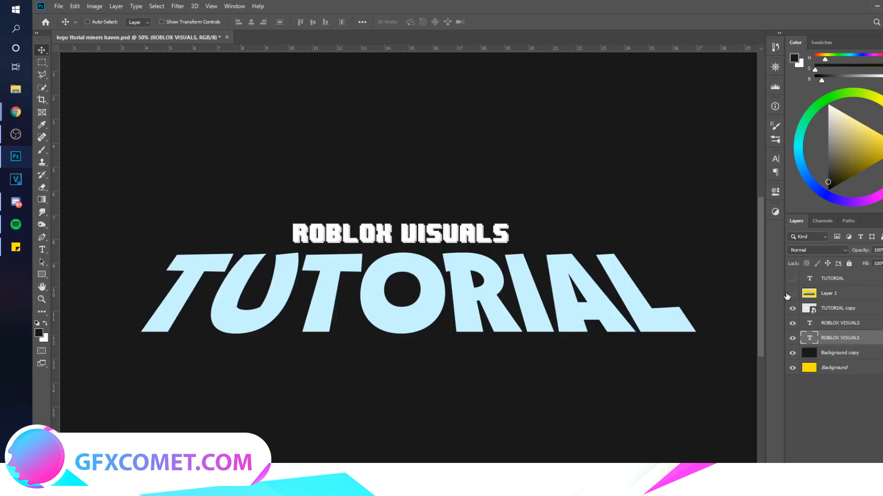
Restyle the TUTORIAL copy's smart object in a squarer, angular typeface
click(42, 250)
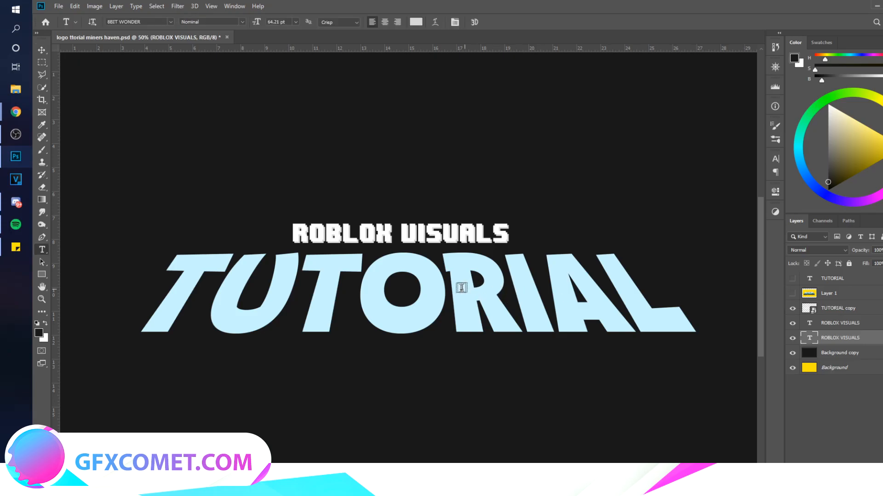
double_click(809, 308)
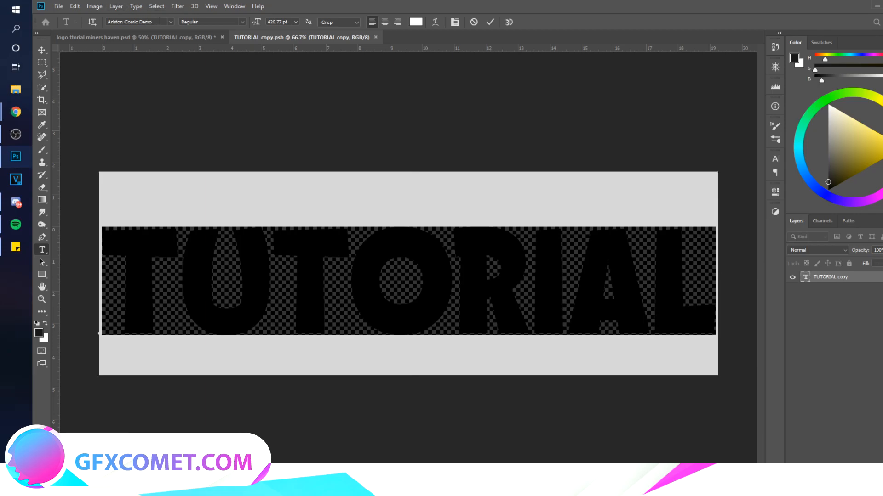
click(135, 37)
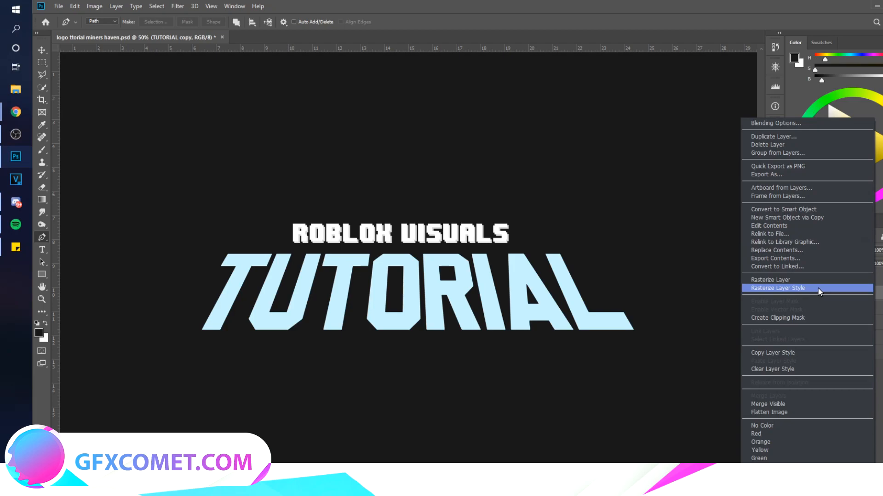
Rasterize the TUTORIAL style and clip blue wave and green hill shapes into the letters
click(777, 288)
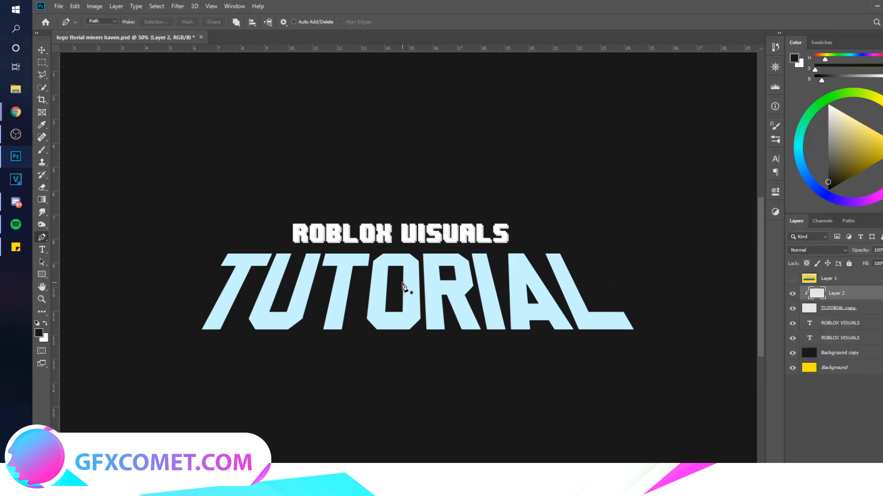
click(792, 308)
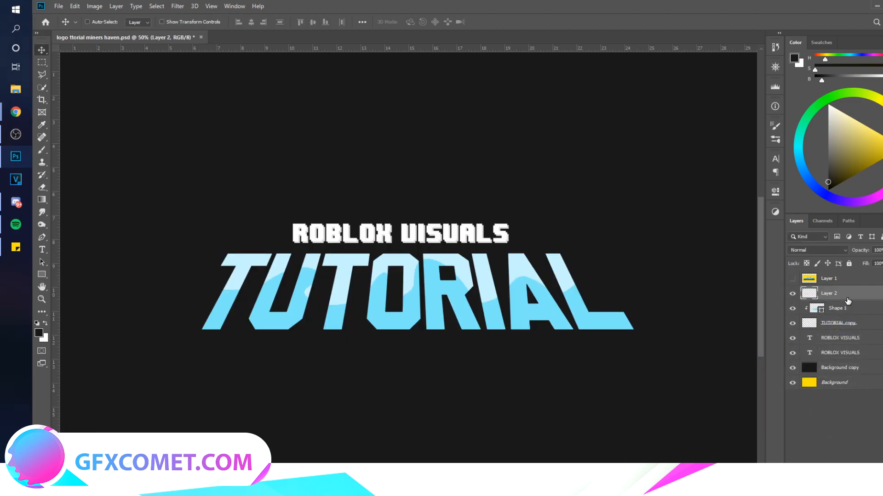
click(837, 292)
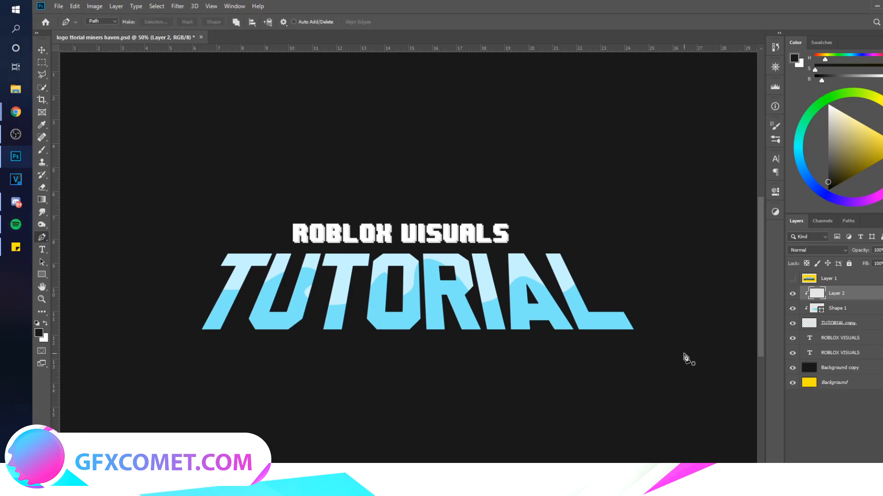
mouse_move(244, 298)
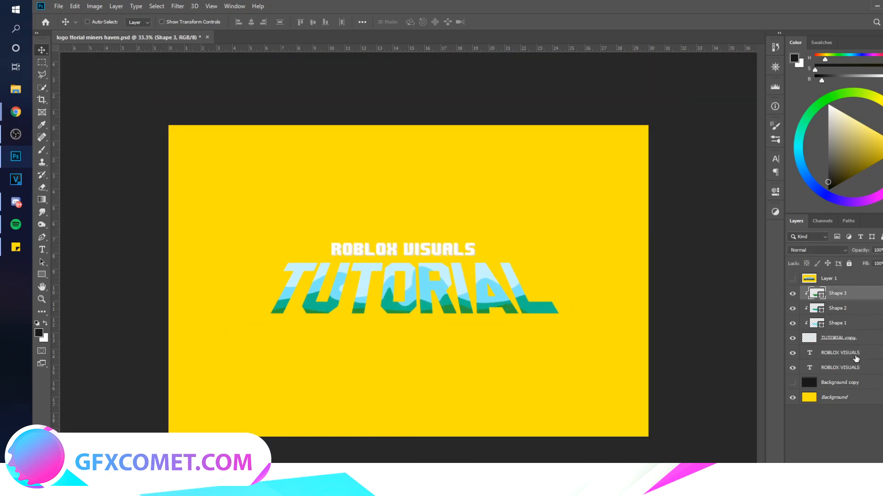
Group the title layers, make a merged copy and load the lettering's outline selection
click(838, 338)
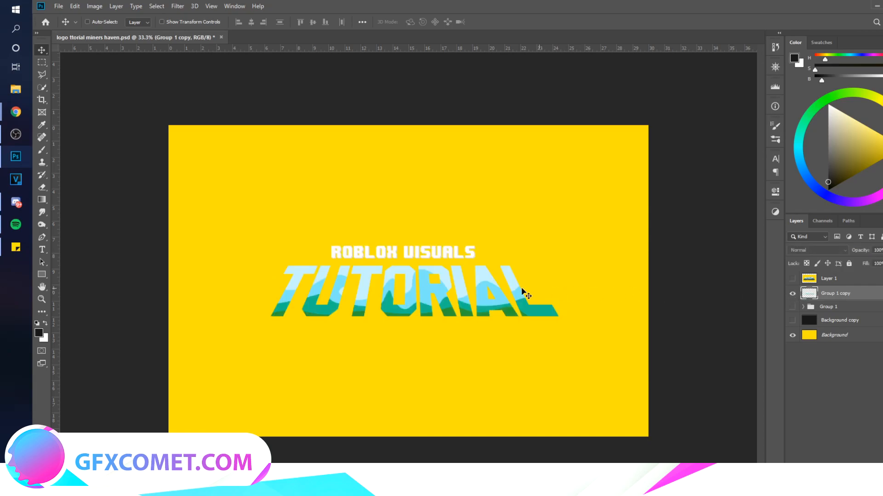
drag(523, 293, 482, 295)
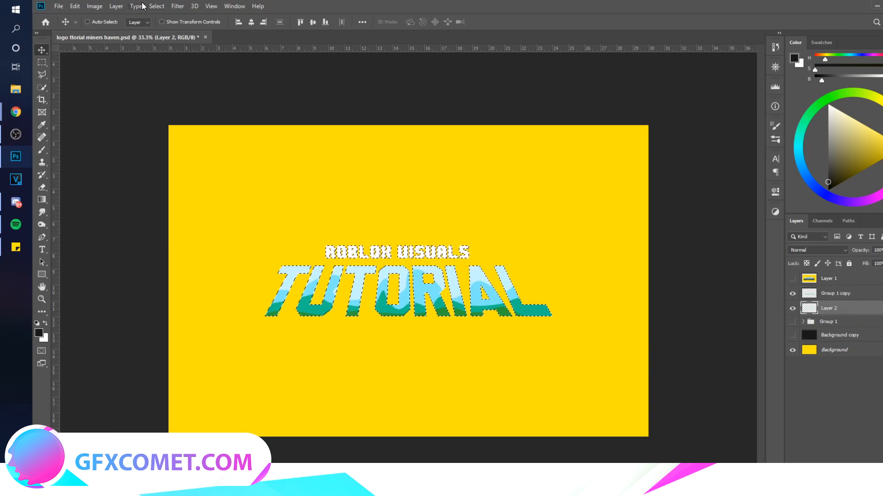
Expand the lettering selection outward into a thick black outline
click(156, 6)
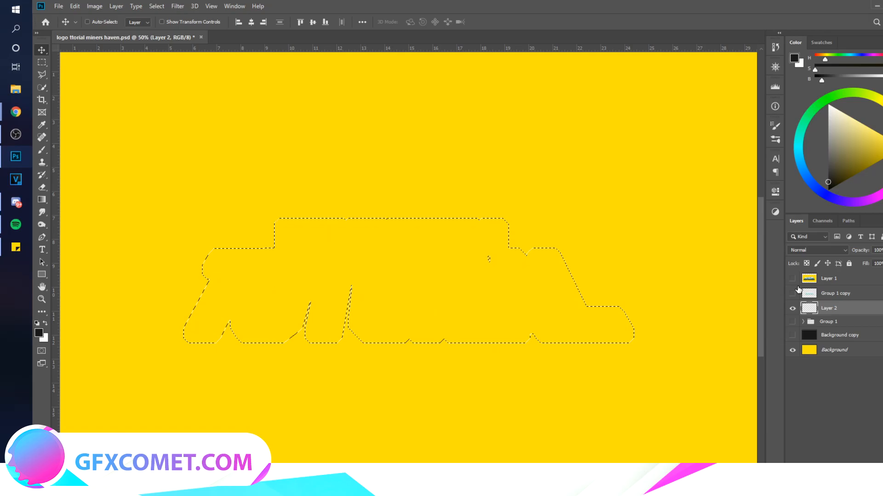
click(792, 293)
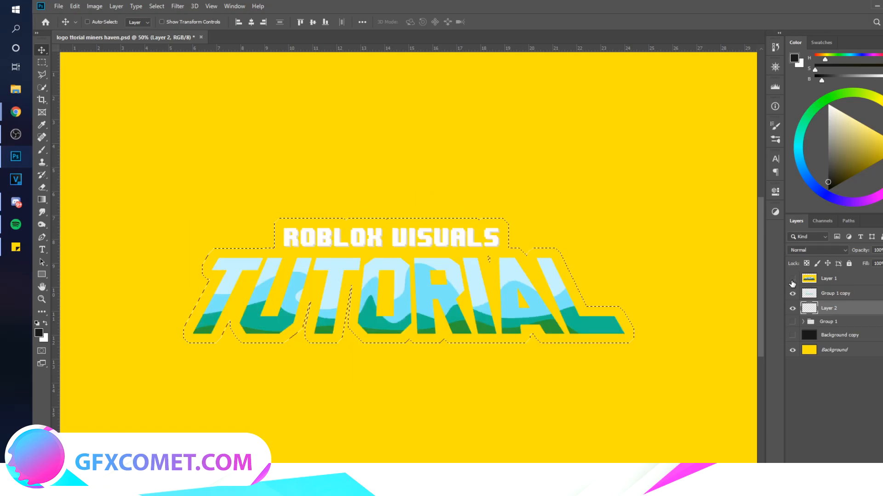
click(792, 279)
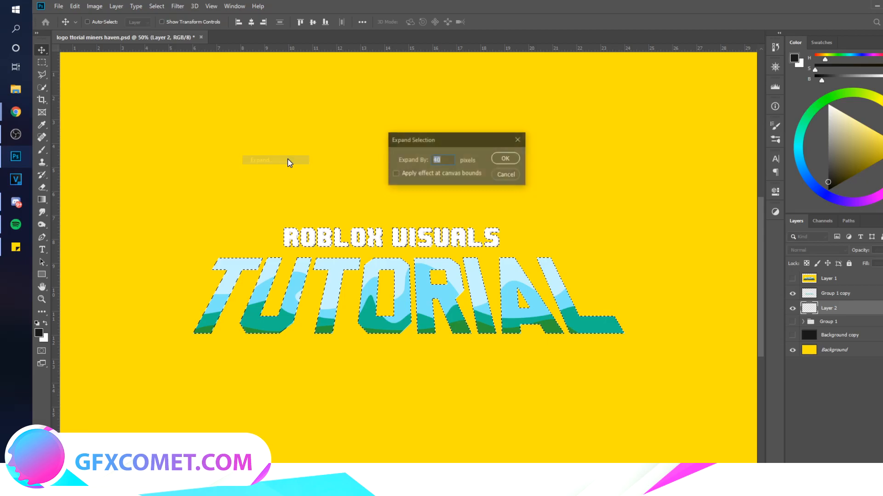
click(503, 158)
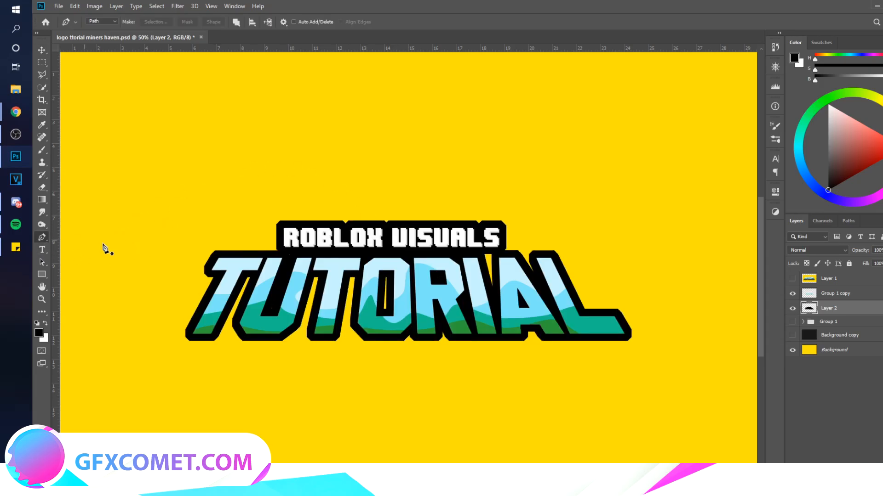
mouse_move(515, 265)
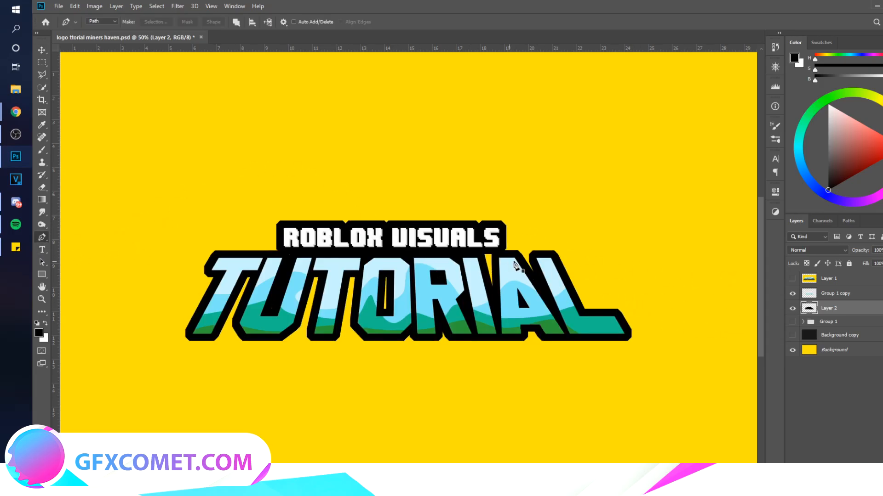
Trace extra shape pieces along the TUTORIAL outline with the Pen tool
click(792, 278)
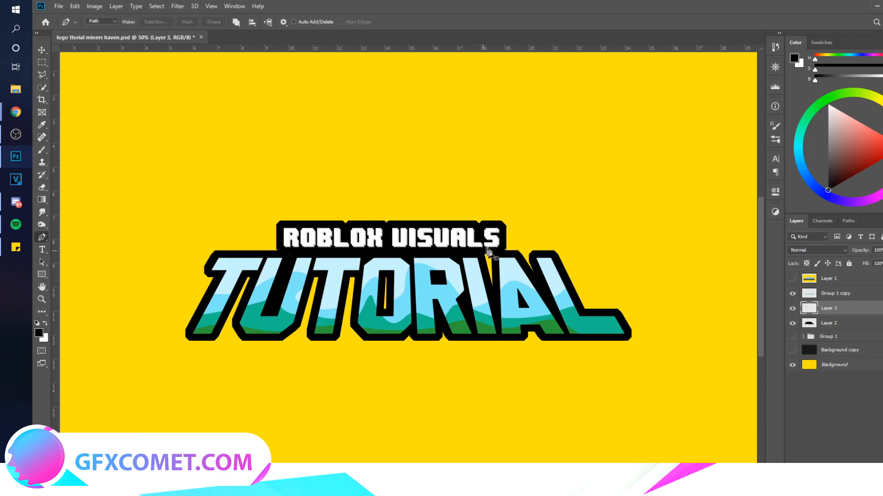
click(316, 345)
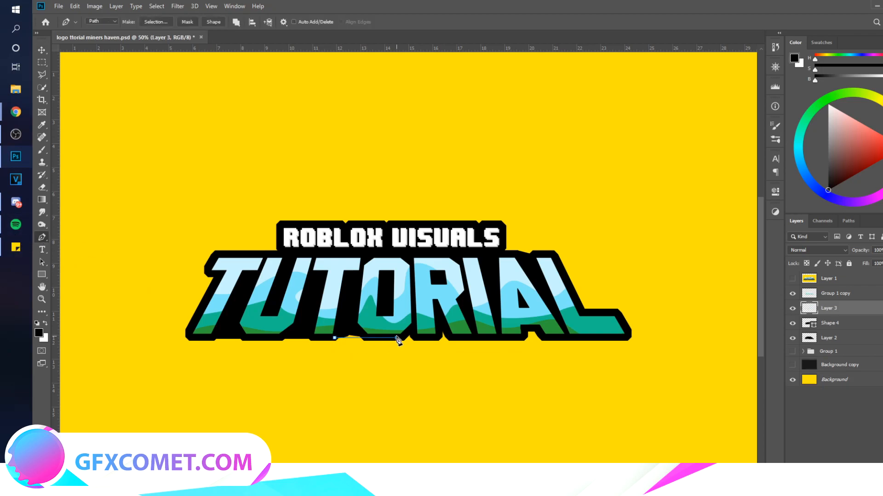
Merge the outline pieces and recolour the outline dark grey
click(42, 49)
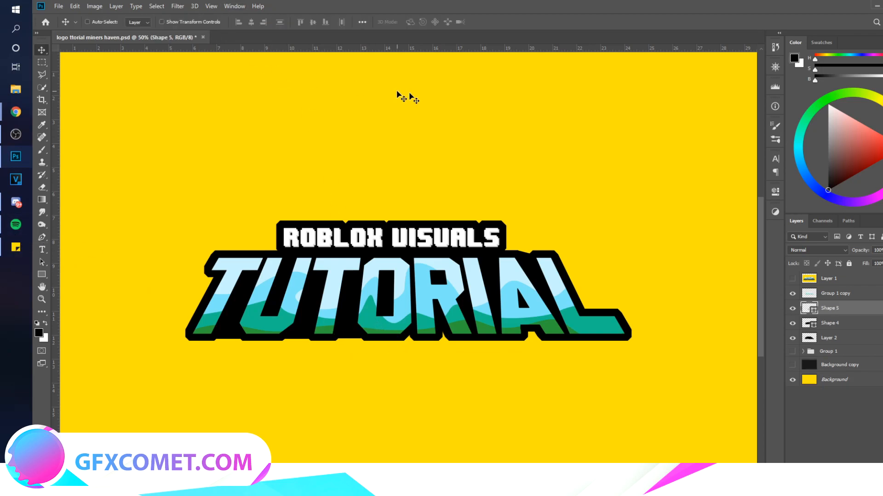
click(828, 338)
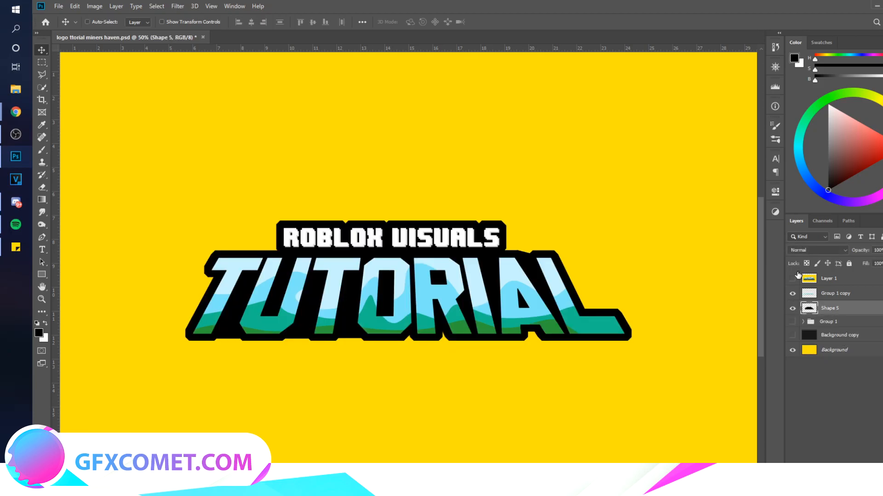
click(793, 278)
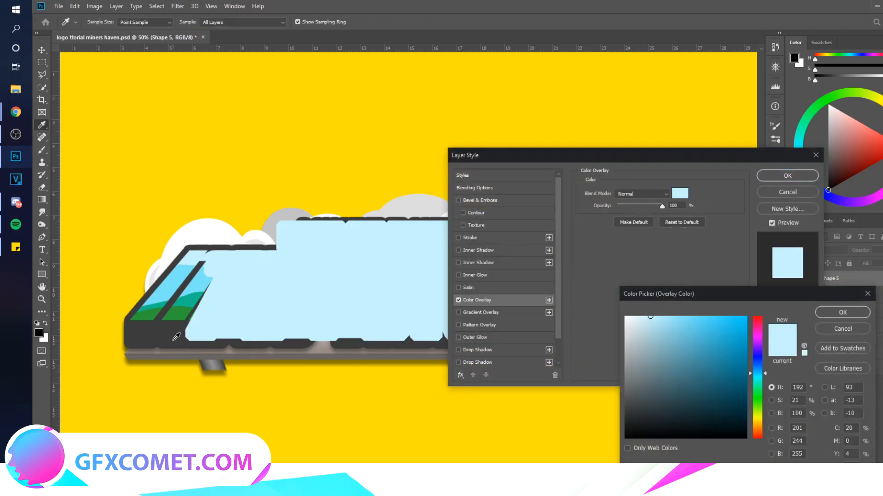
click(787, 176)
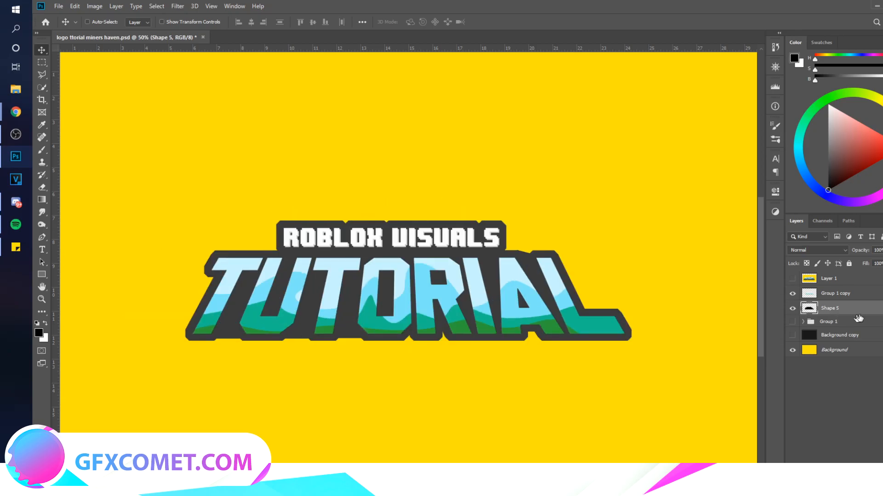
Give the grey outline a tight, solid drop shadow below
double_click(830, 308)
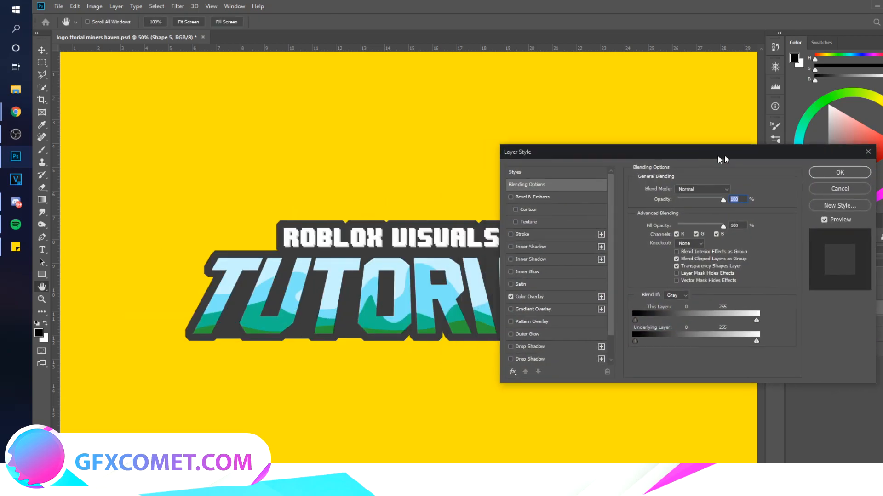
click(529, 359)
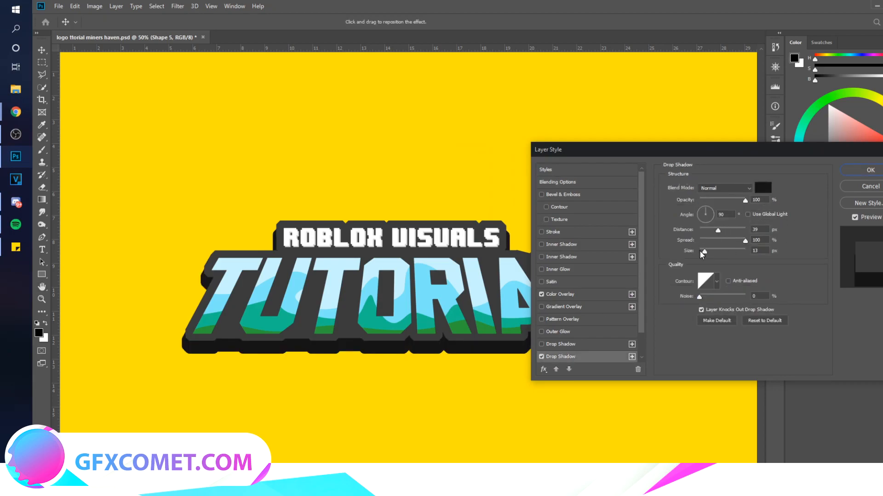
drag(702, 251, 706, 251)
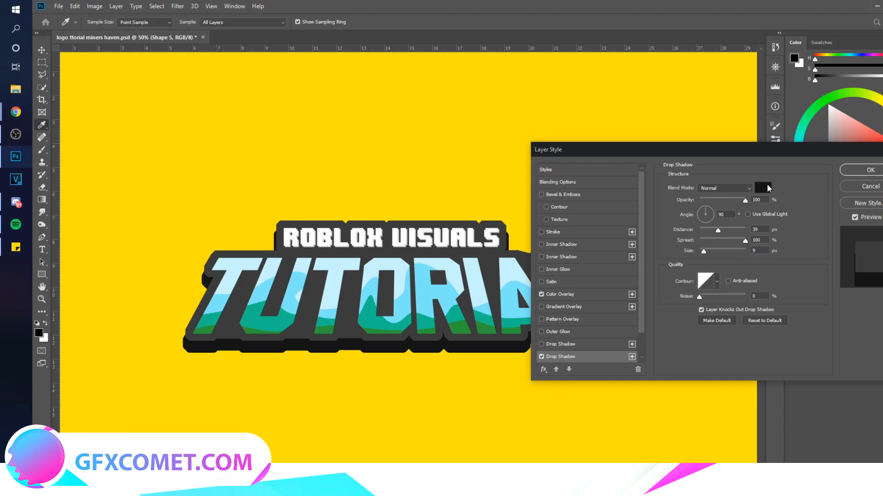
click(763, 188)
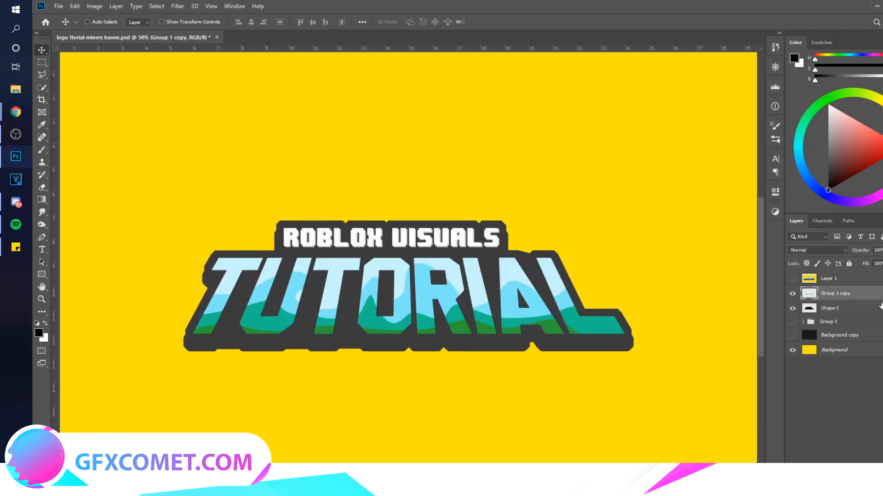
Clear the extra drop shadow from the outline layer's style
click(830, 308)
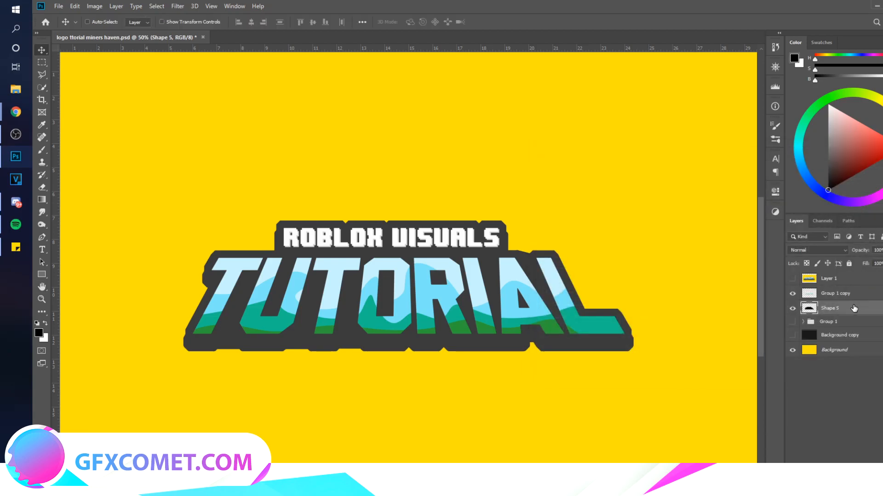
double_click(830, 308)
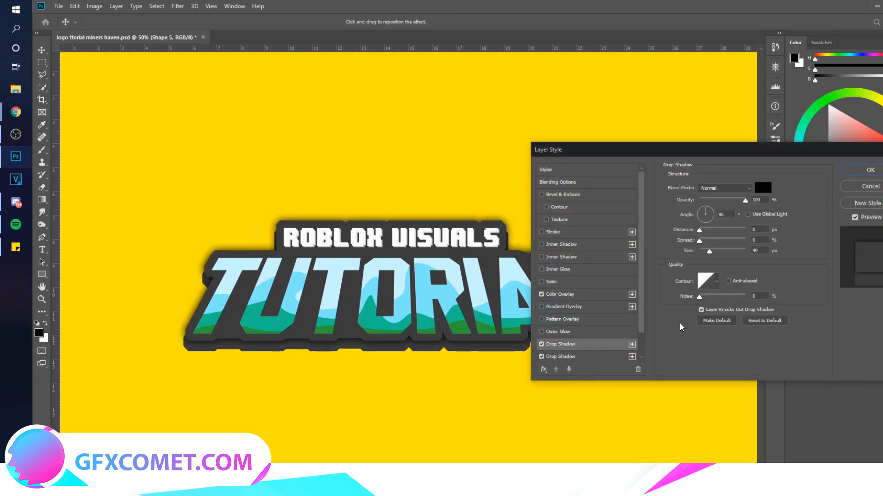
click(541, 343)
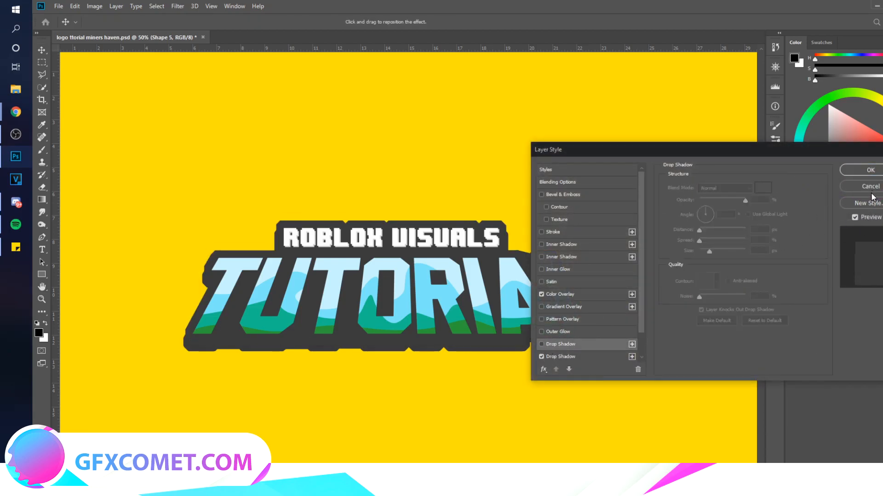
click(870, 170)
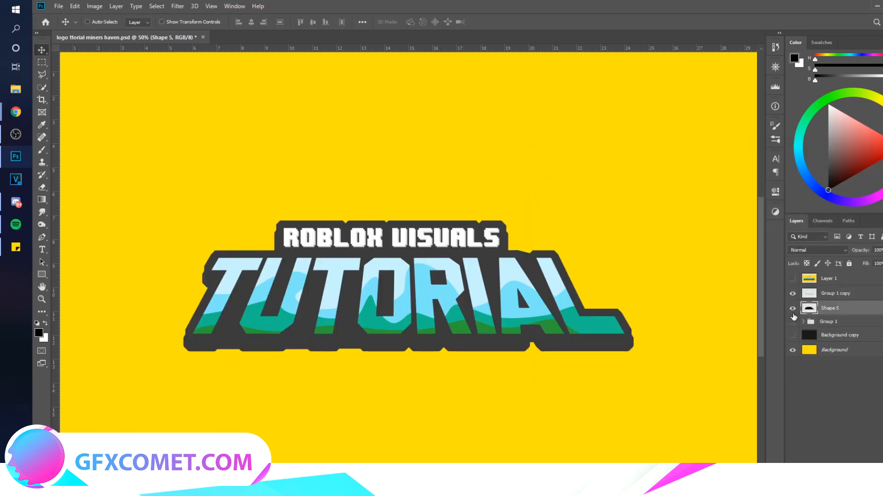
Give the duplicated outline its own deeper drop shadow
right_click(829, 308)
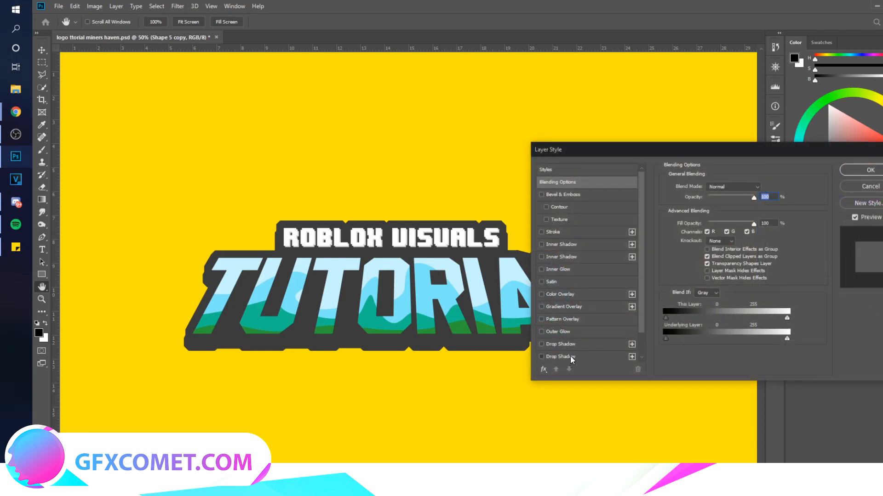
click(561, 356)
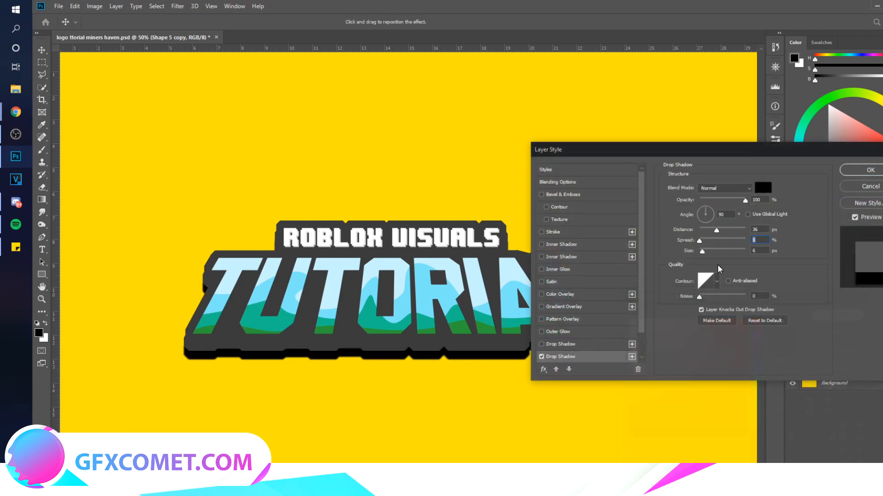
drag(716, 230, 701, 230)
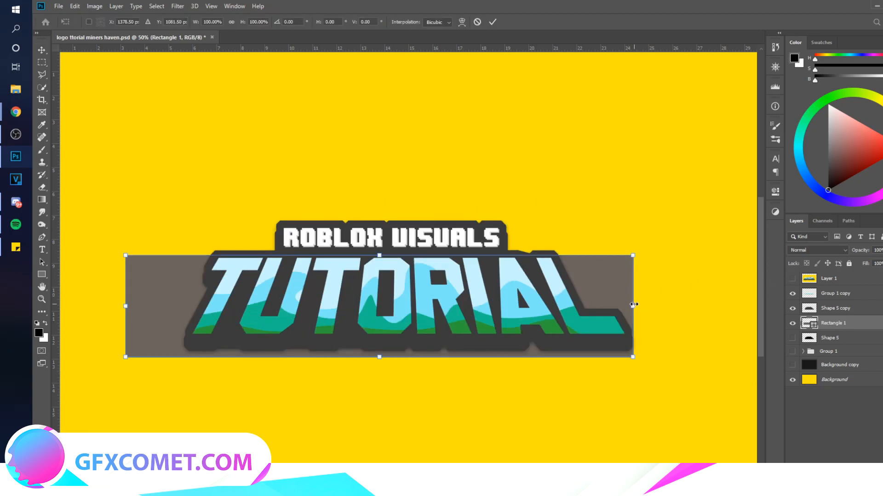
Skew the taupe rectangle into a slanted base slab under the title
drag(633, 304, 623, 309)
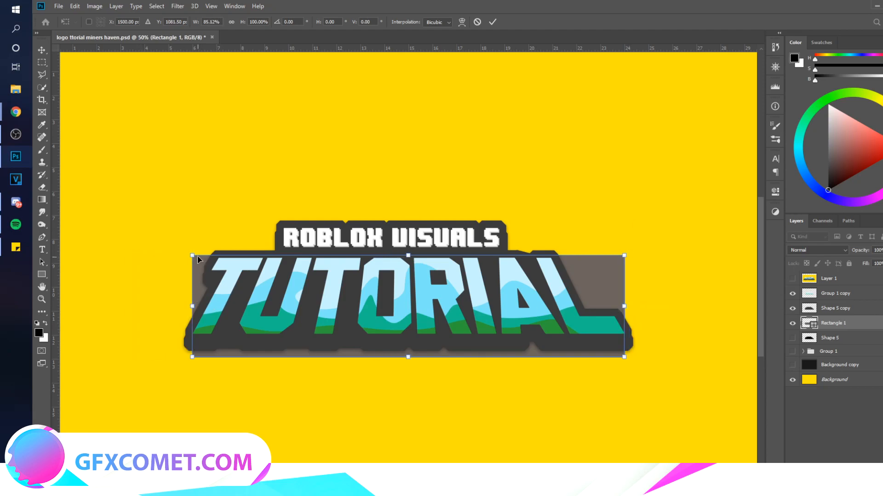
drag(192, 256, 231, 260)
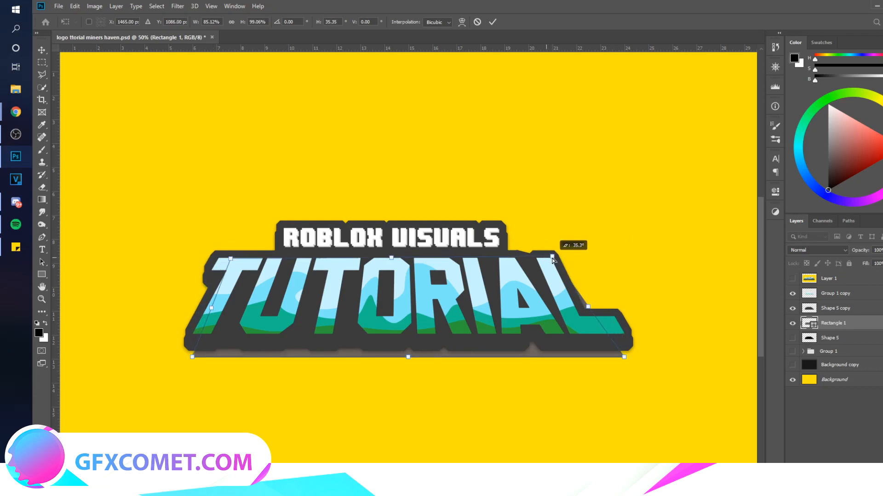
drag(551, 259, 575, 259)
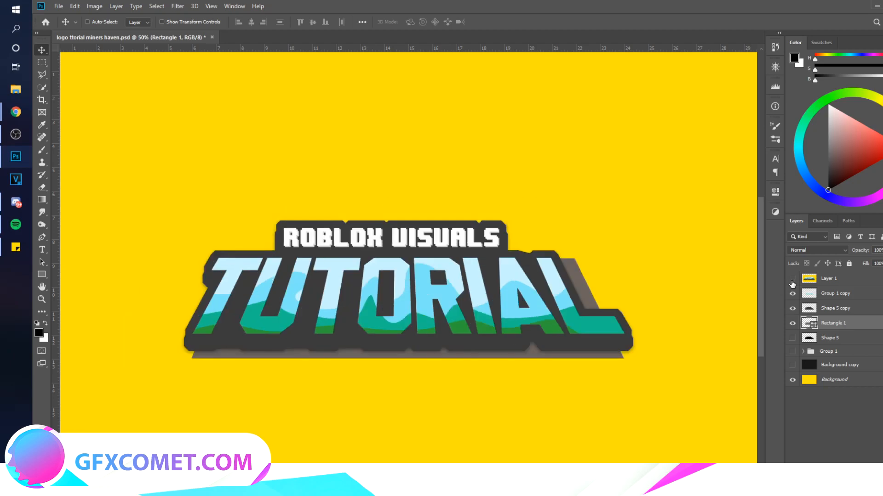
mouse_move(757, 326)
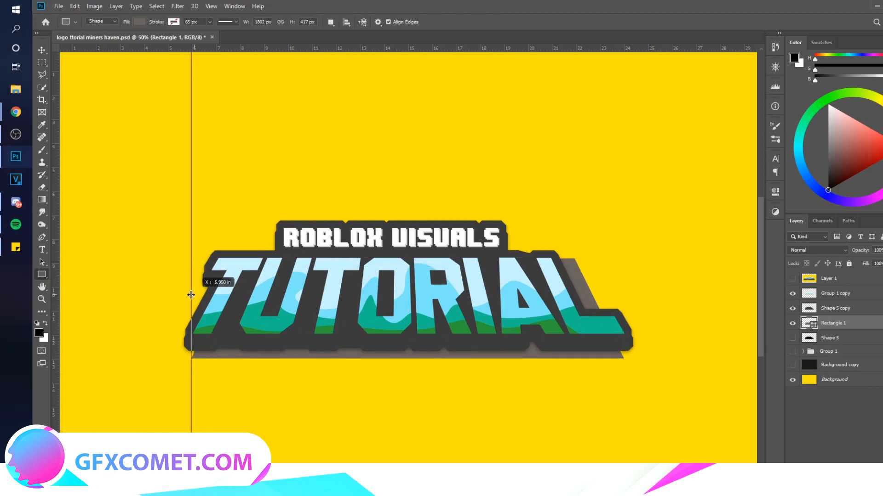
Place a guide at the title's left edge and draw a thin bar beneath the title
drag(192, 296, 622, 309)
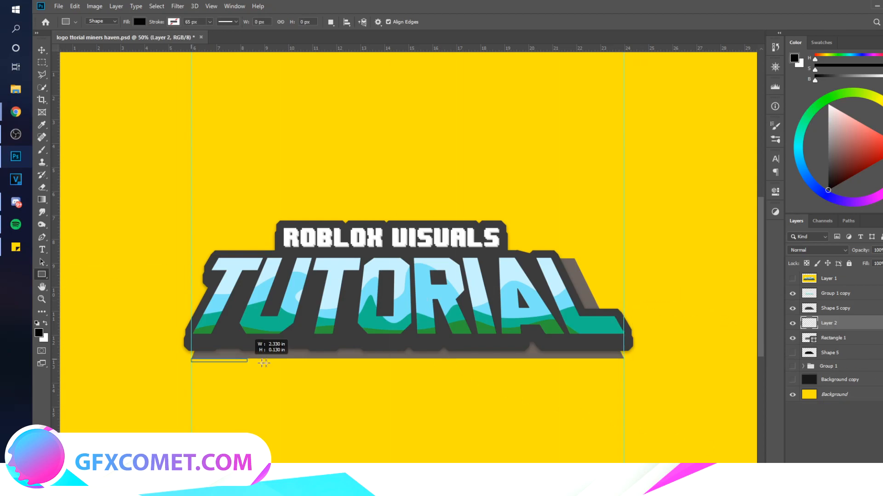
drag(263, 363, 624, 367)
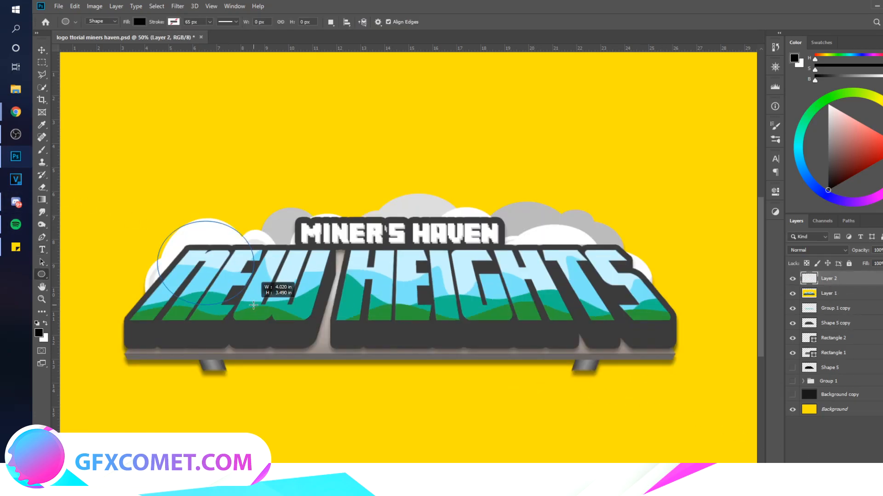
Draw a round cloud ellipse behind the first word of the title
drag(253, 305, 365, 322)
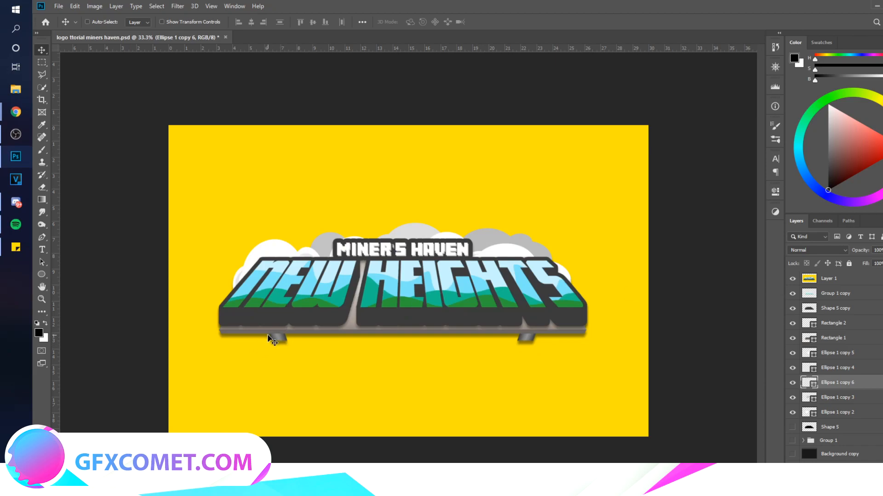
mouse_move(287, 344)
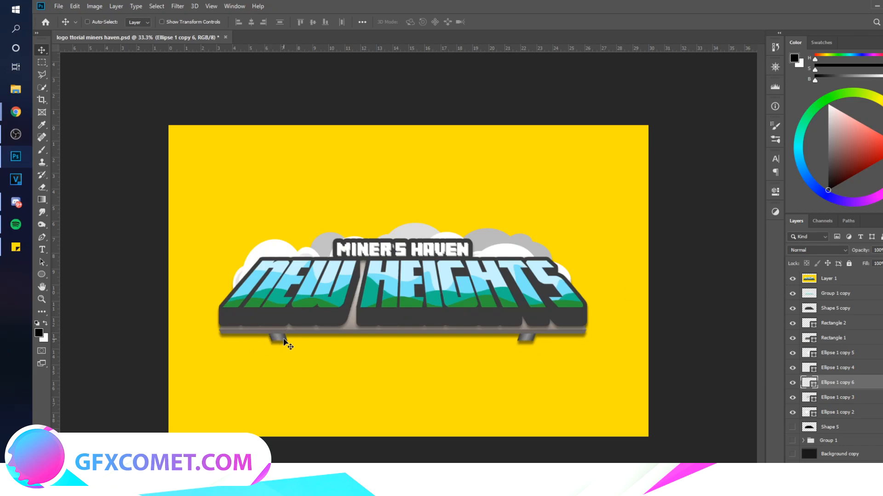
mouse_move(303, 344)
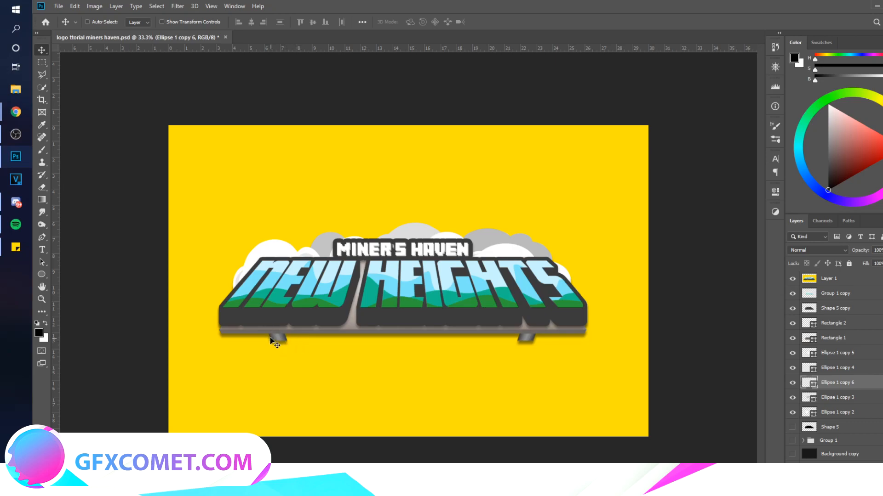
mouse_move(321, 356)
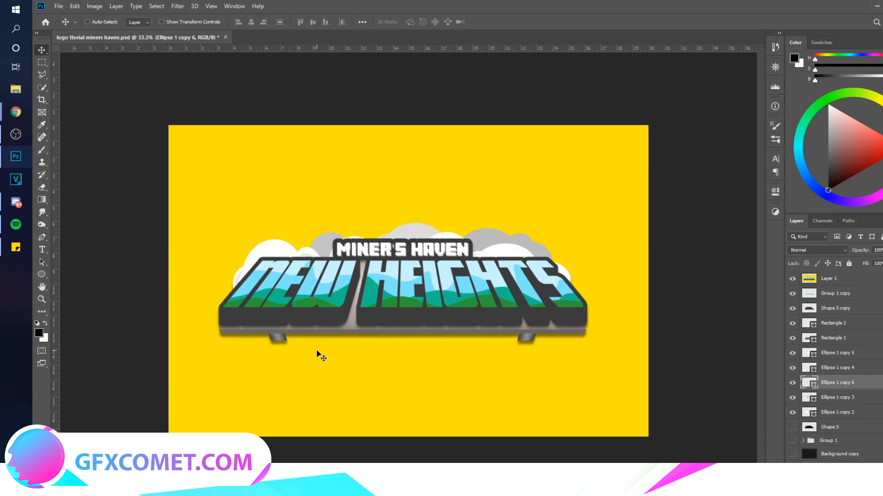